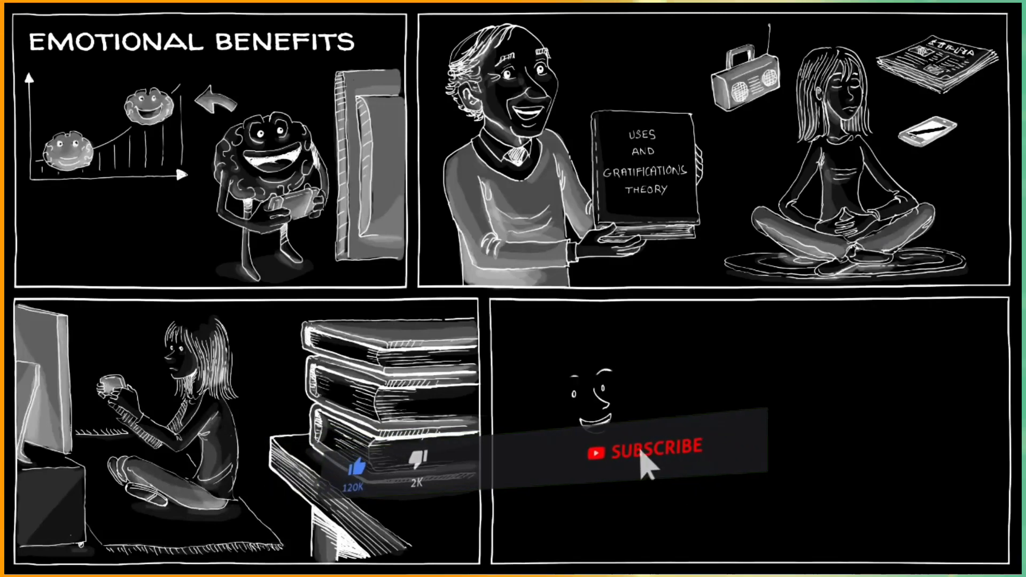
{"action": "left_click", "coordinate": [641, 453]}
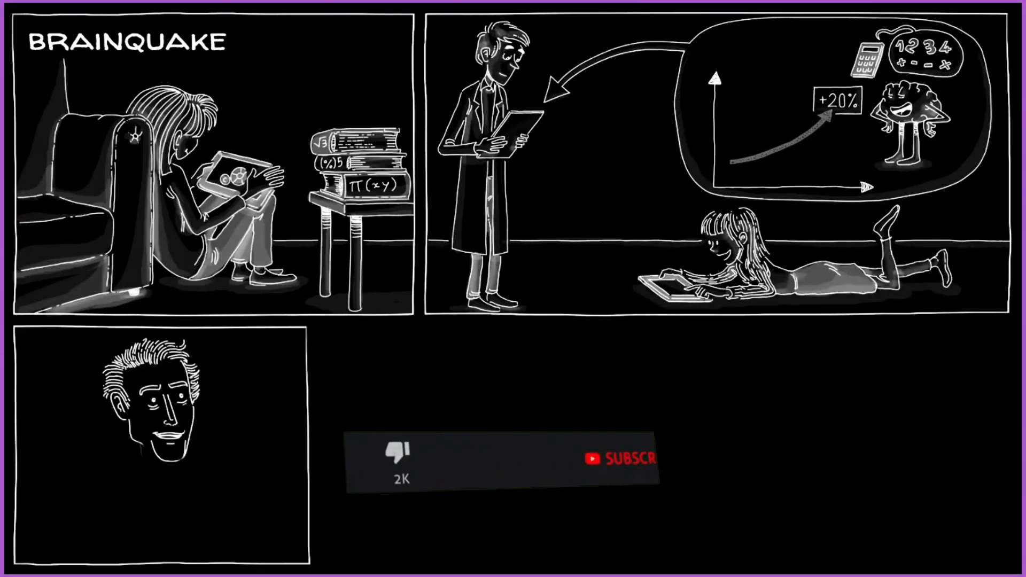
{"action": "left_click", "coordinate": [322, 454]}
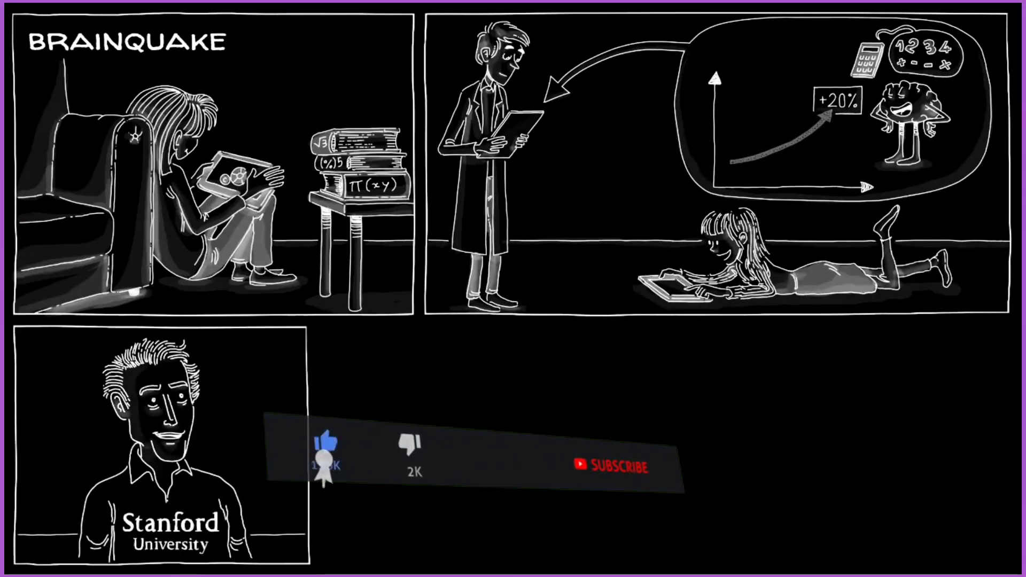
{"action": "left_click", "coordinate": [611, 467]}
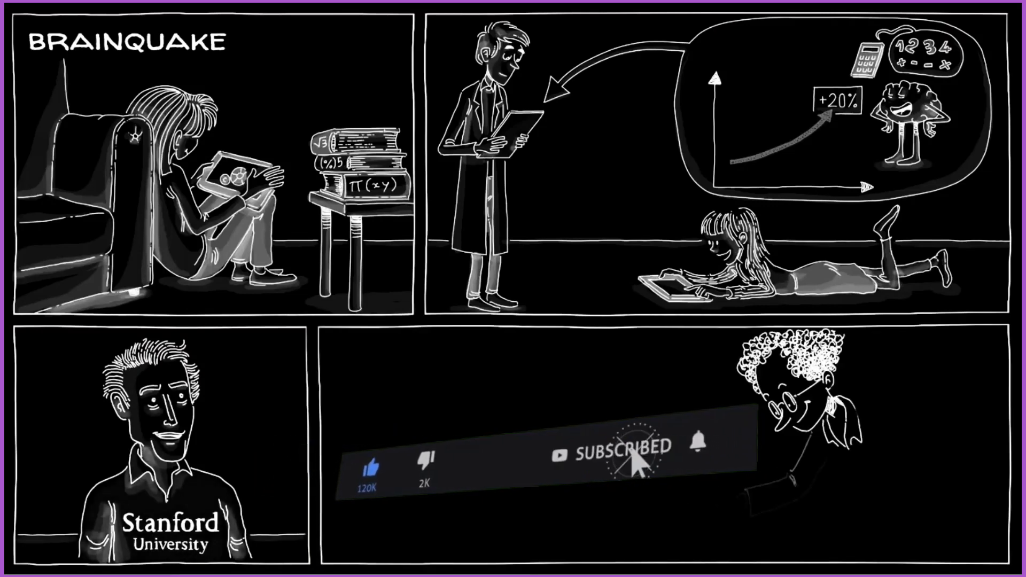